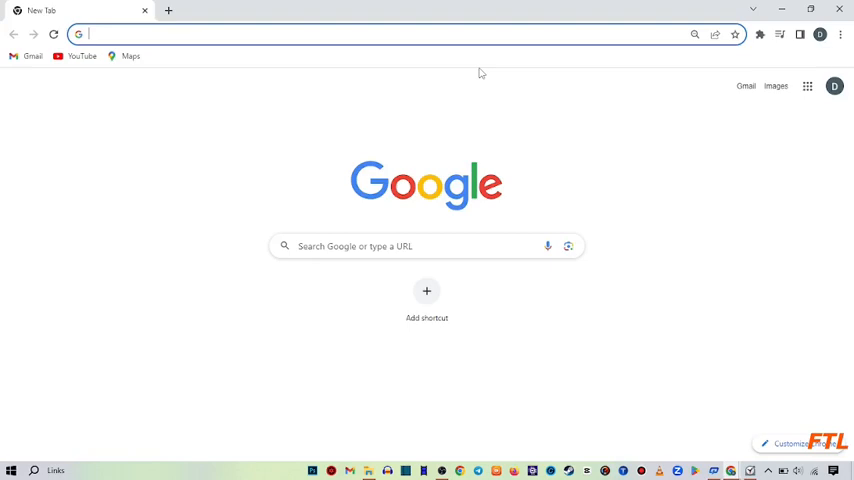
mouse_move(243, 114)
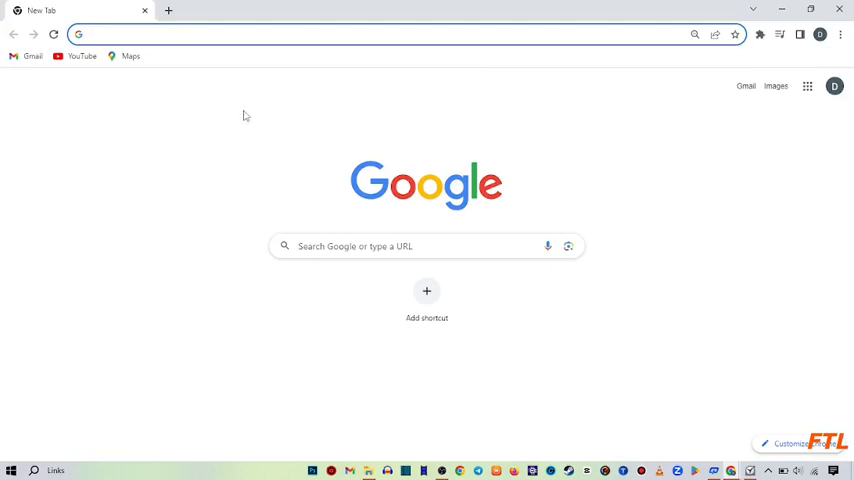
mouse_move(22, 94)
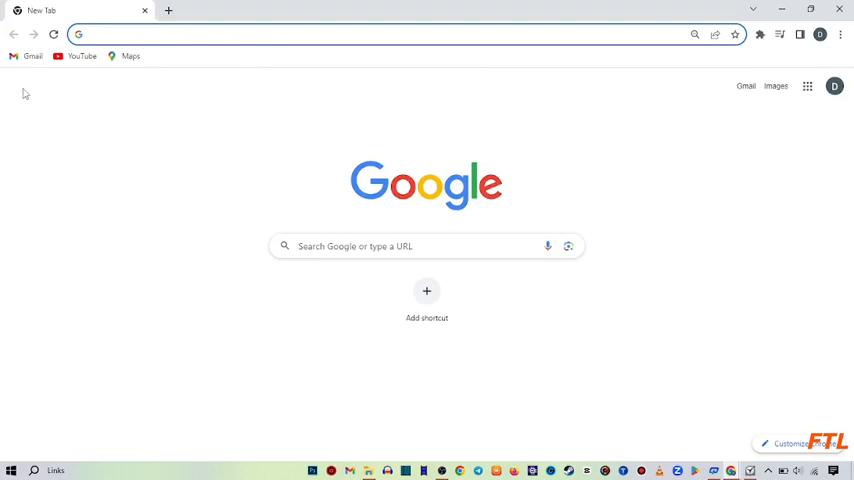
Load the Gmail inbox from the Gmail bookmark
left_click(33, 56)
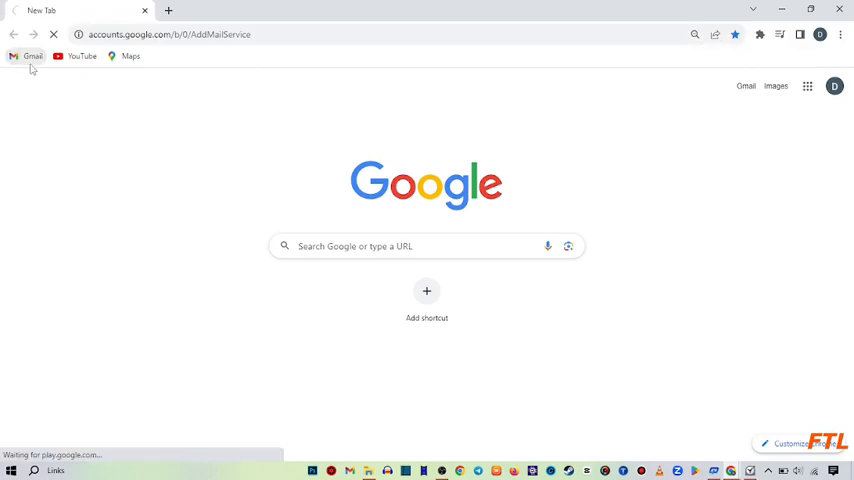
left_click(33, 56)
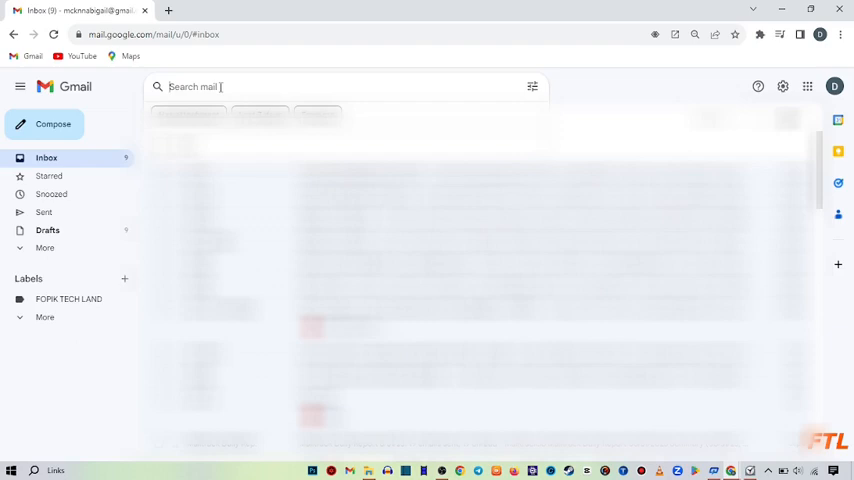
Search Gmail for 'hoth x' to list the eight HOTH emails
type("hoth x")
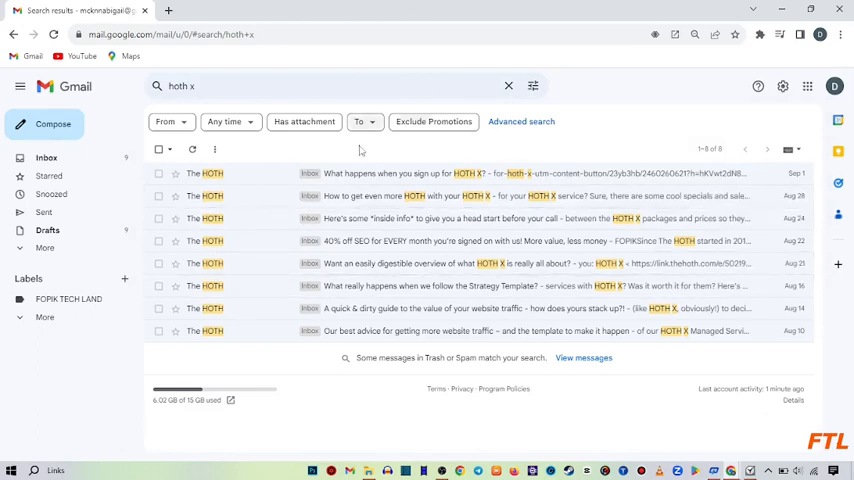
mouse_move(440, 218)
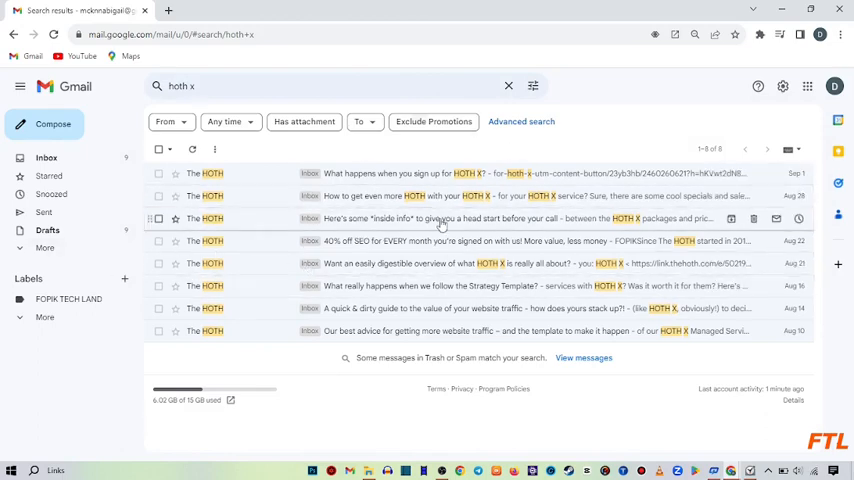
mouse_move(241, 325)
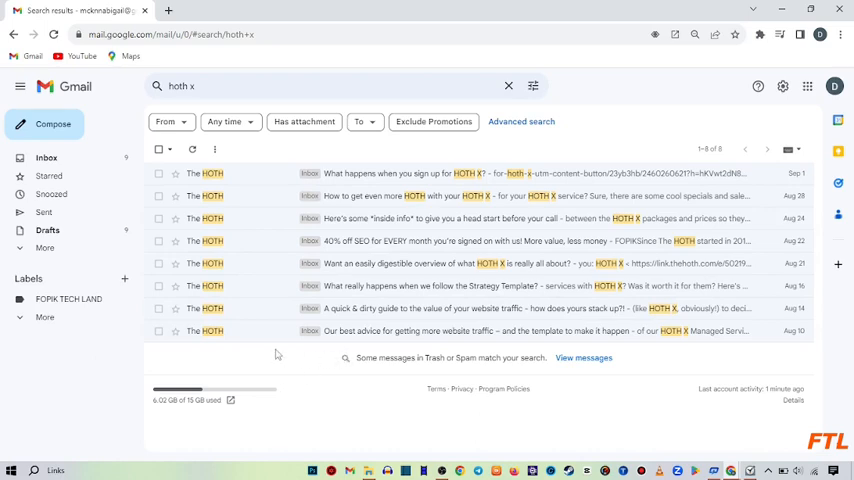
mouse_move(440, 263)
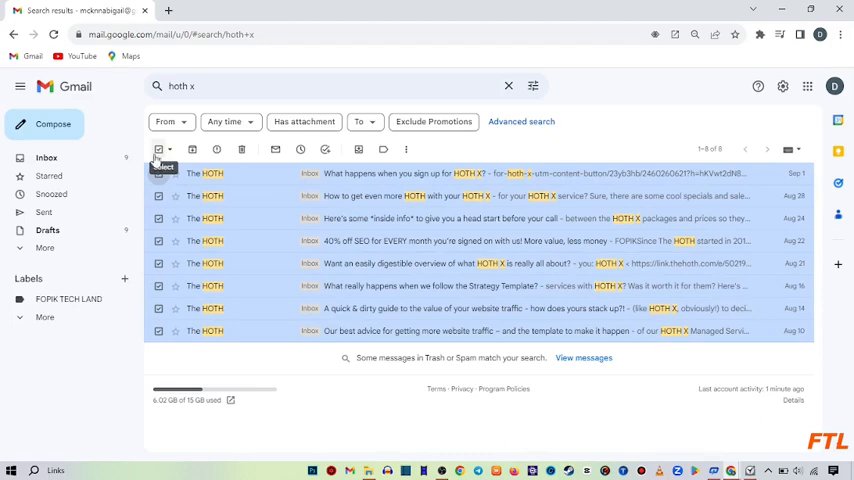
Reselect all eight HOTH search results and delete them
left_click(159, 149)
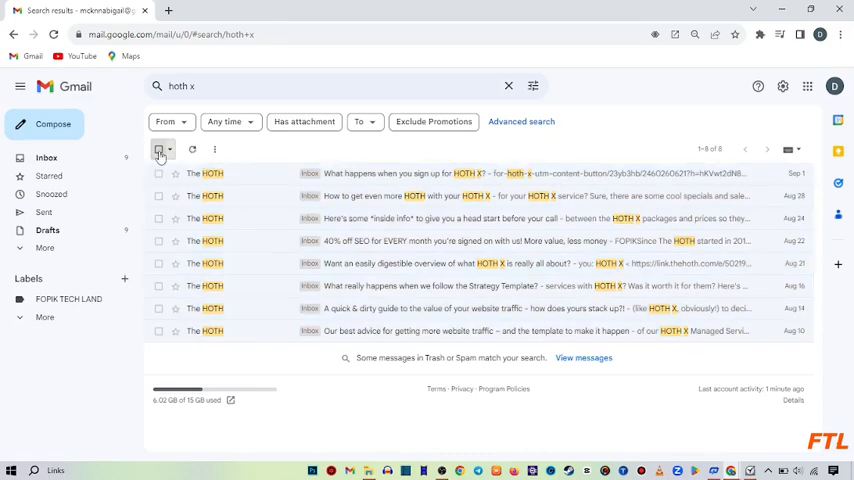
left_click(159, 149)
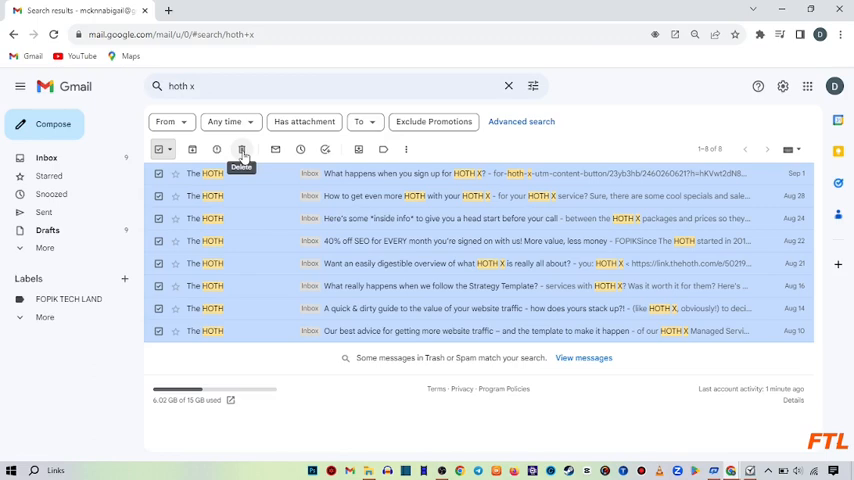
left_click(242, 149)
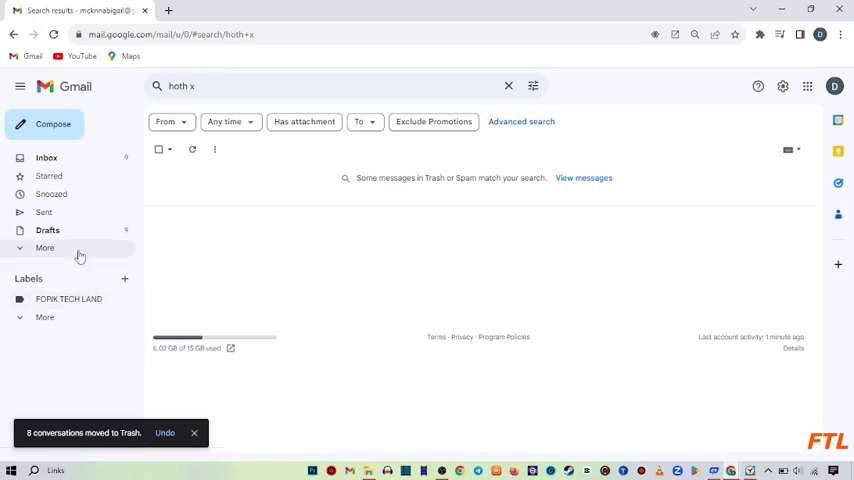
mouse_move(99, 256)
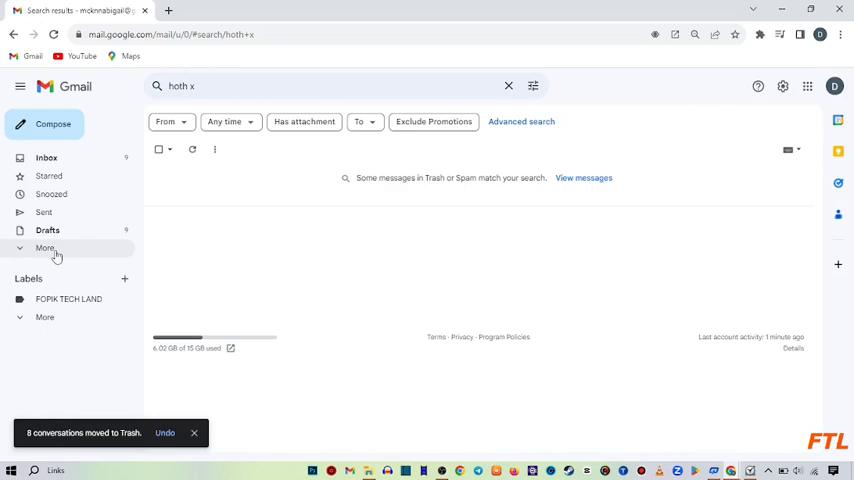
Open the Trash folder under More to confirm the HOTH emails arrived
left_click(45, 248)
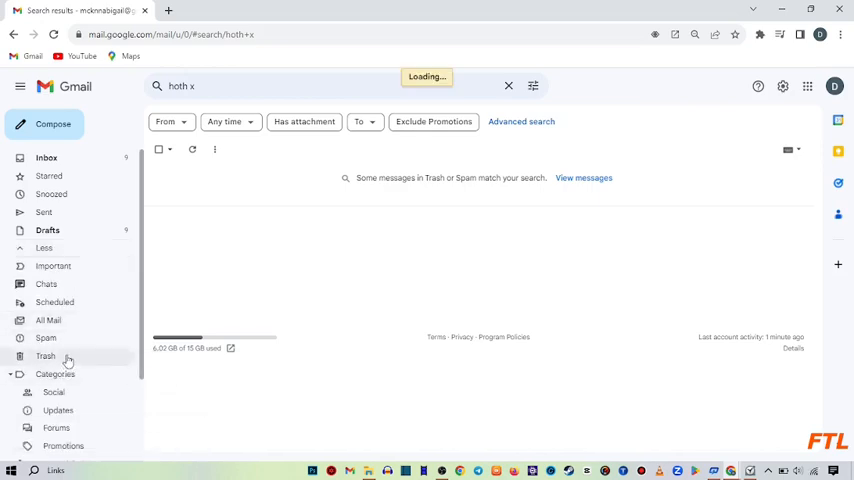
left_click(45, 355)
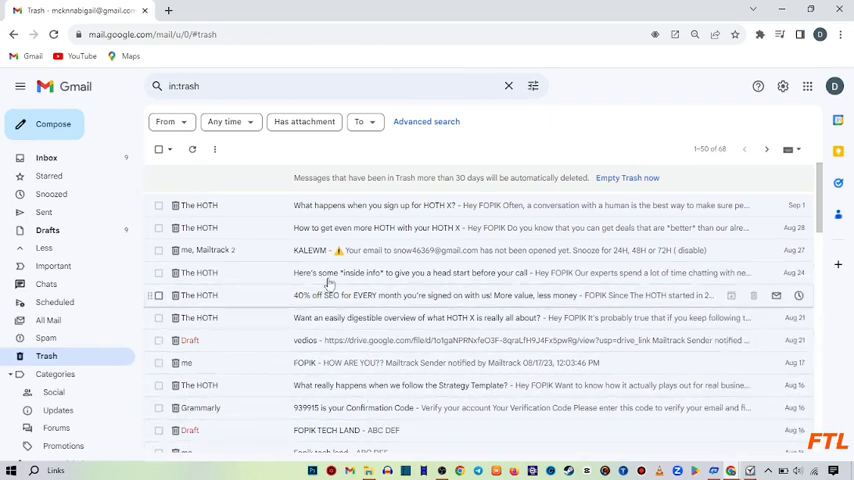
Open a blank new tab and minimise Chrome to the desktop
left_click(158, 149)
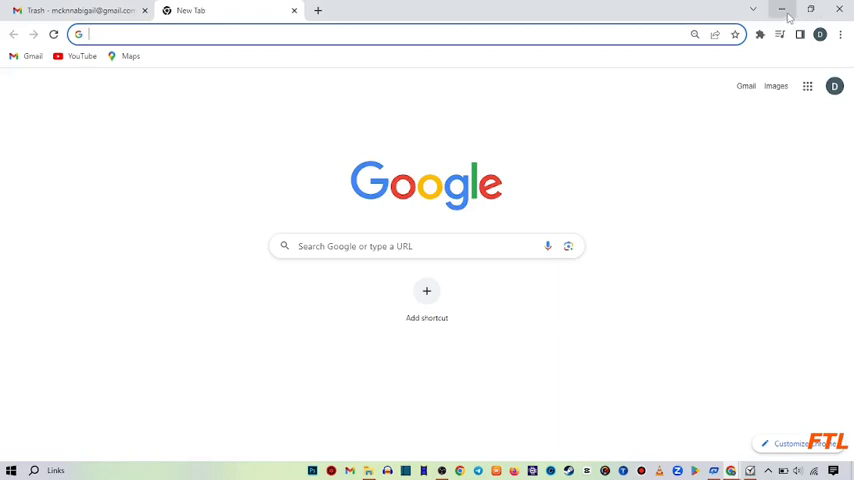
left_click(782, 10)
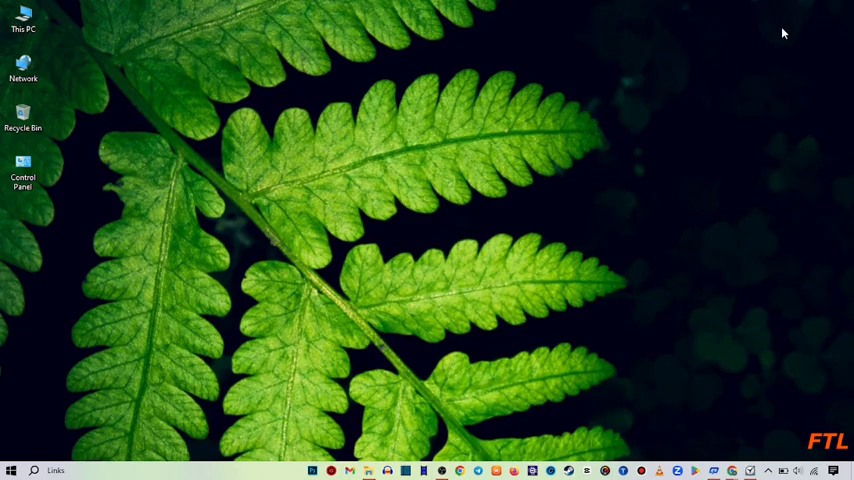